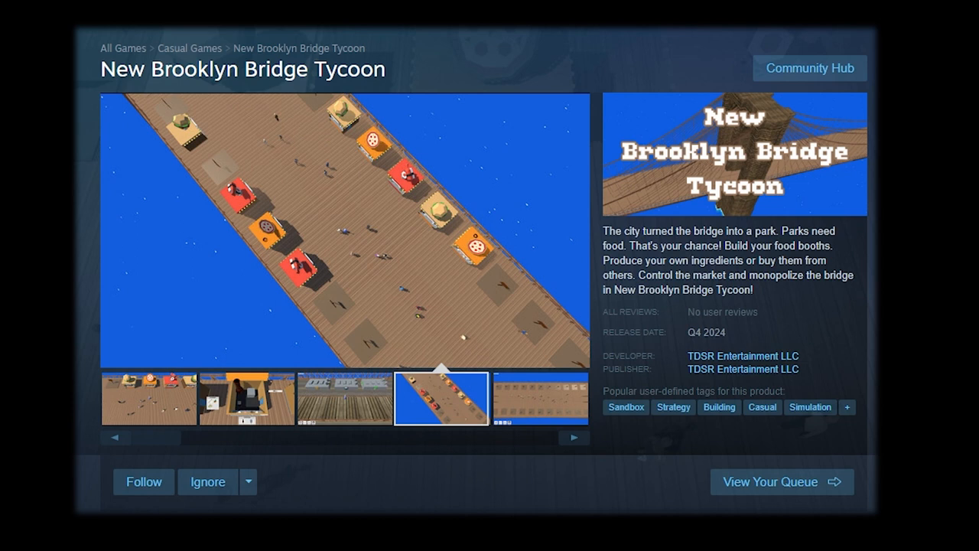
Step: Preview the main menu, food booths close-up and empty booth stalls screenshots in the store viewer
left_click(539, 398)
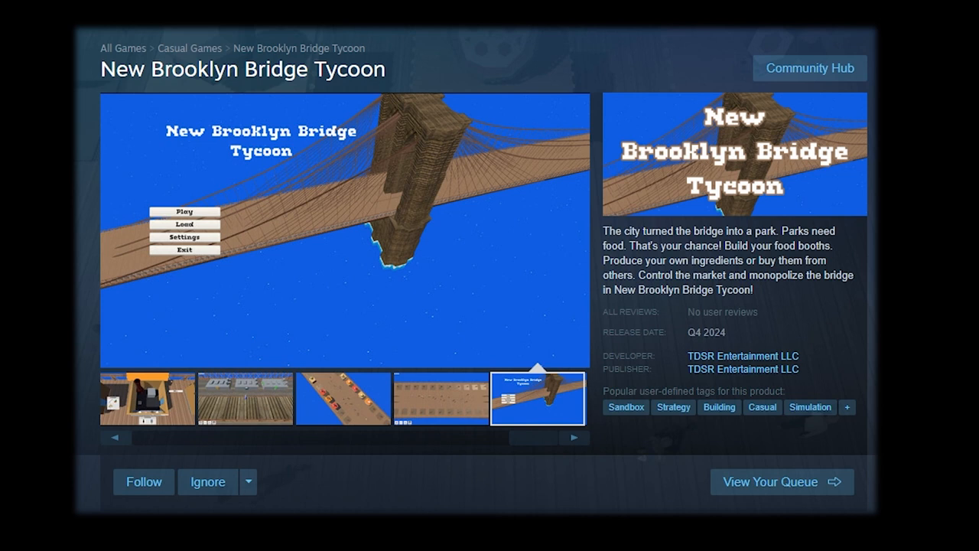
left_click(147, 397)
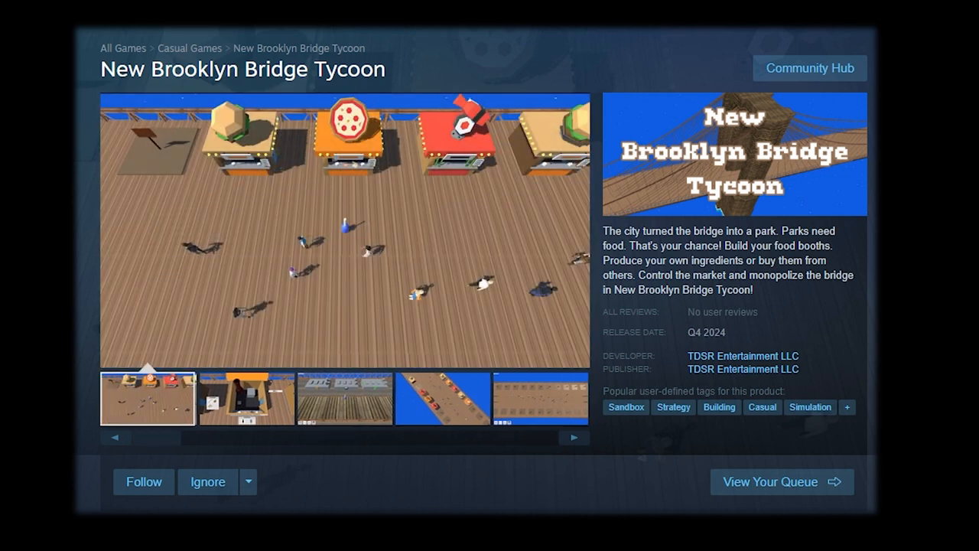
left_click(245, 397)
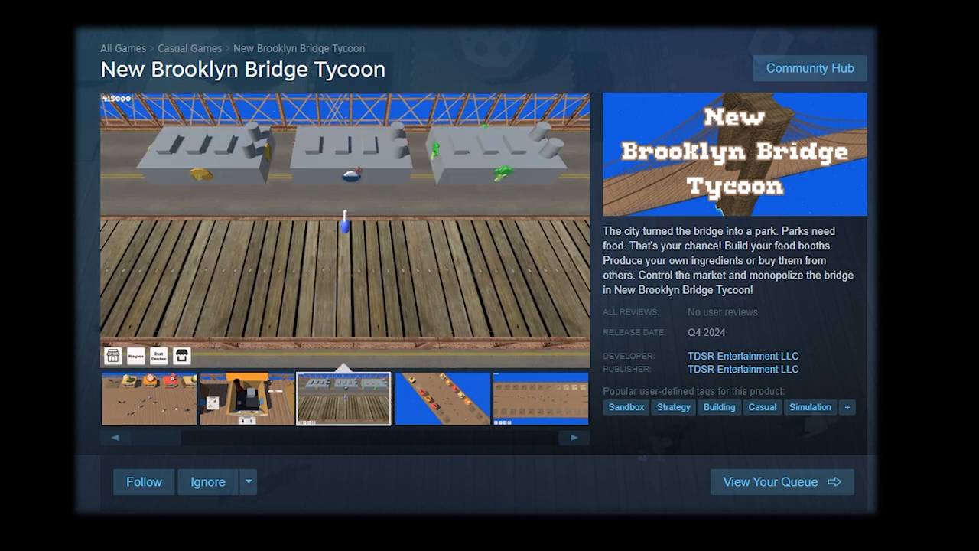
left_click(441, 398)
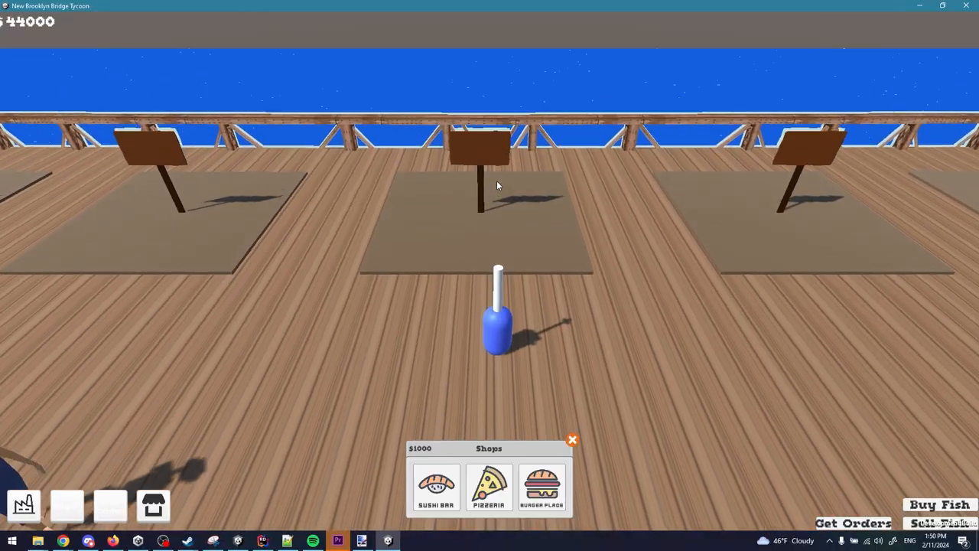
left_click(542, 488)
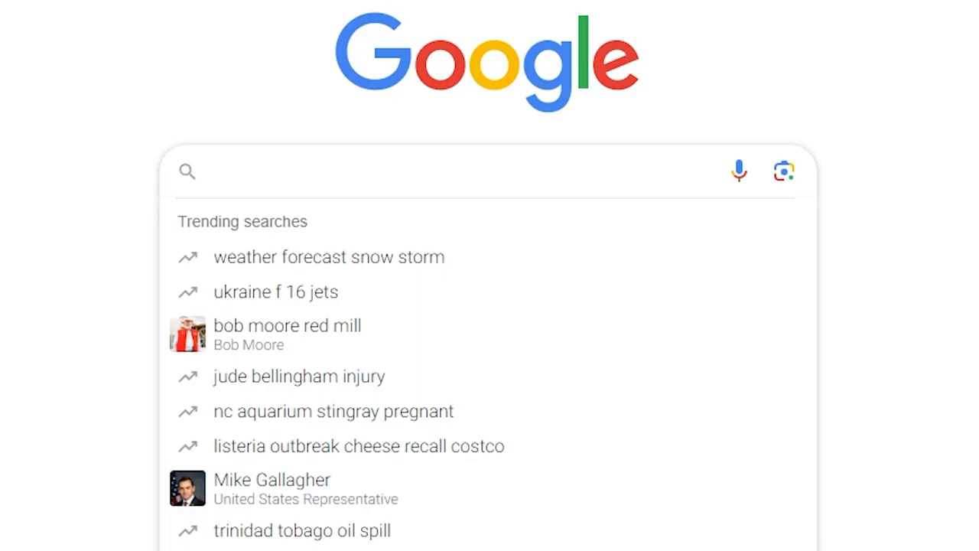
Step: Search Google for 'Unity how to multiplayer?'
type("Unity how to")
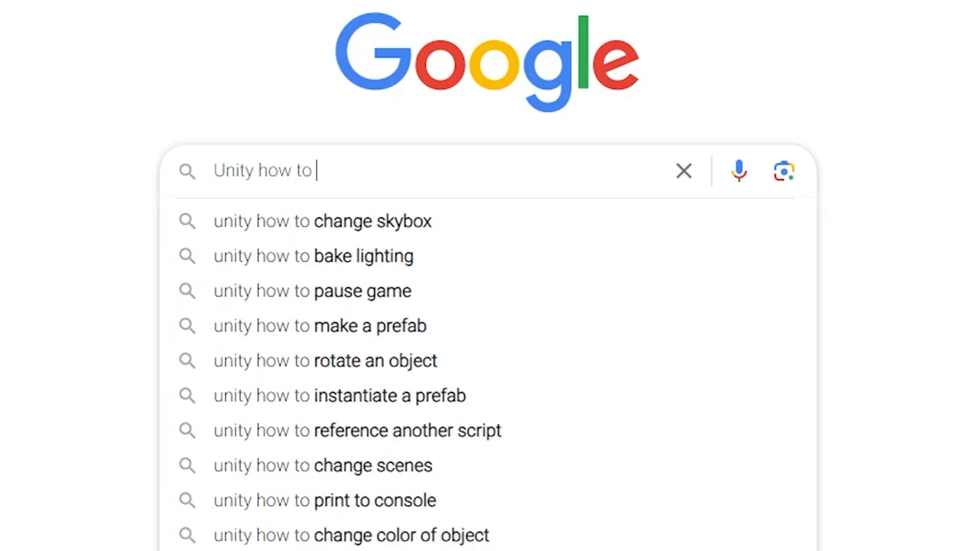
type("multiplayer?")
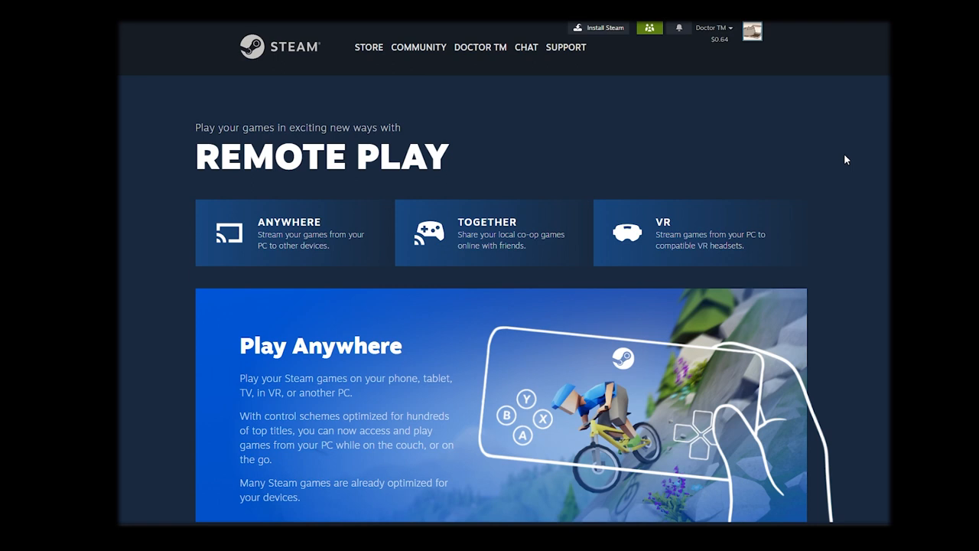
Step: Scroll past Play Anywhere and PC to PC down to the Remote Play Together 'How It Works' steps
scroll("down", 3)
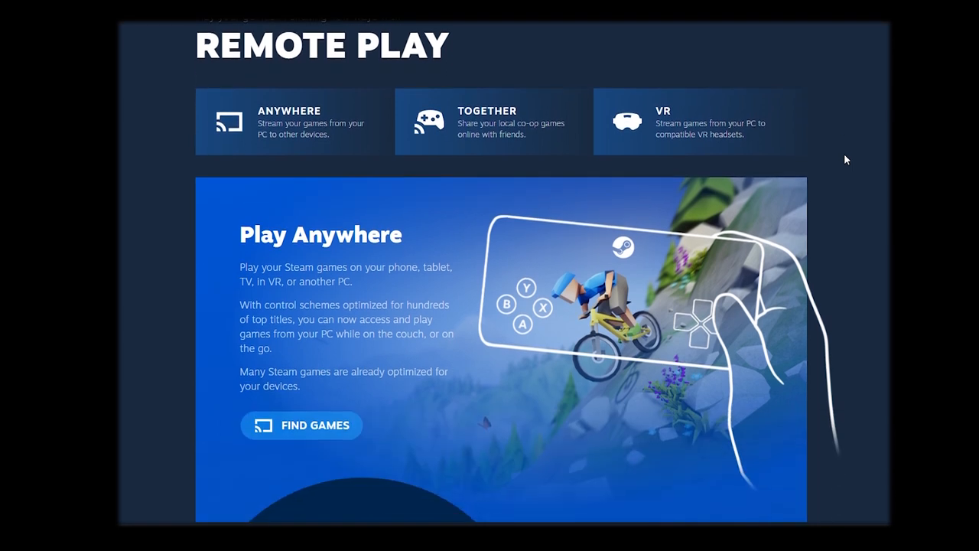
scroll("down", 3)
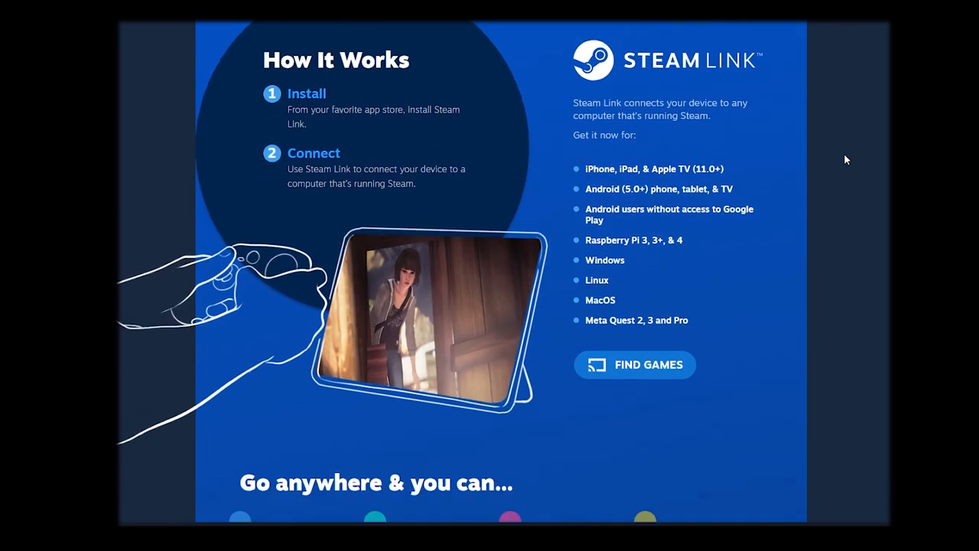
scroll("down", 3)
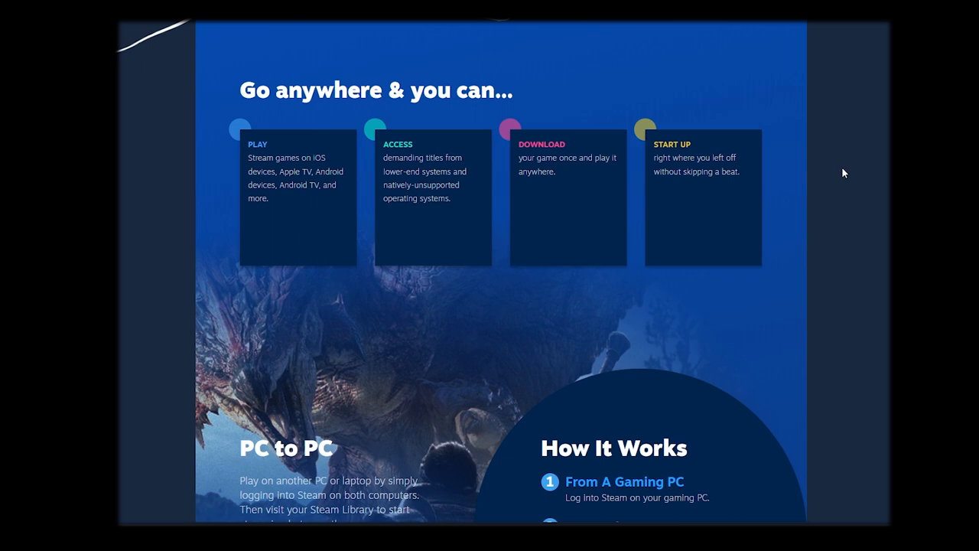
scroll("down", 3)
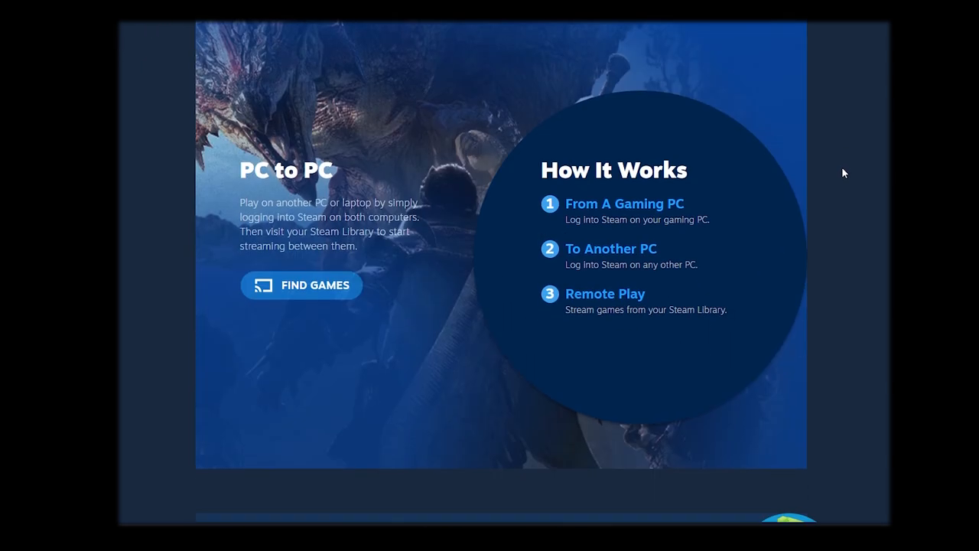
scroll("down", 3)
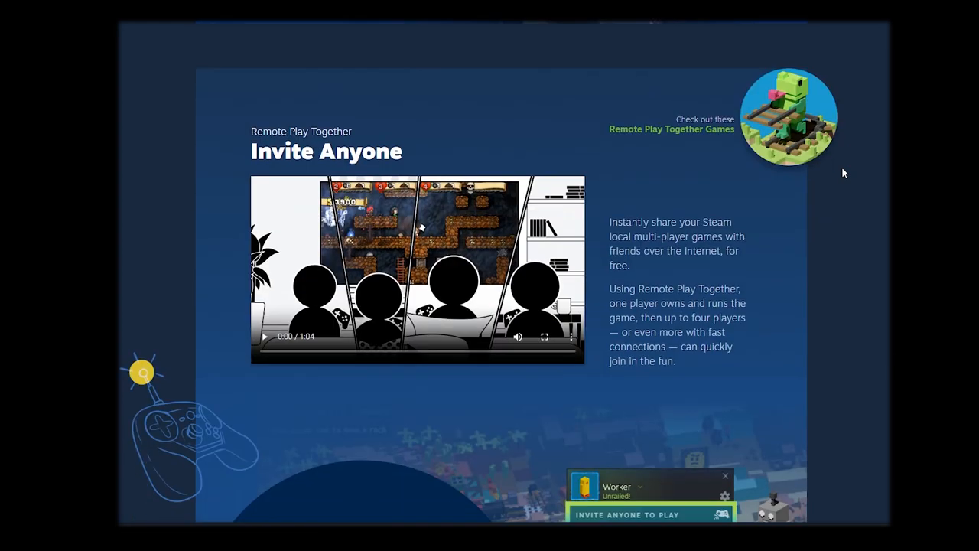
scroll("down", 3)
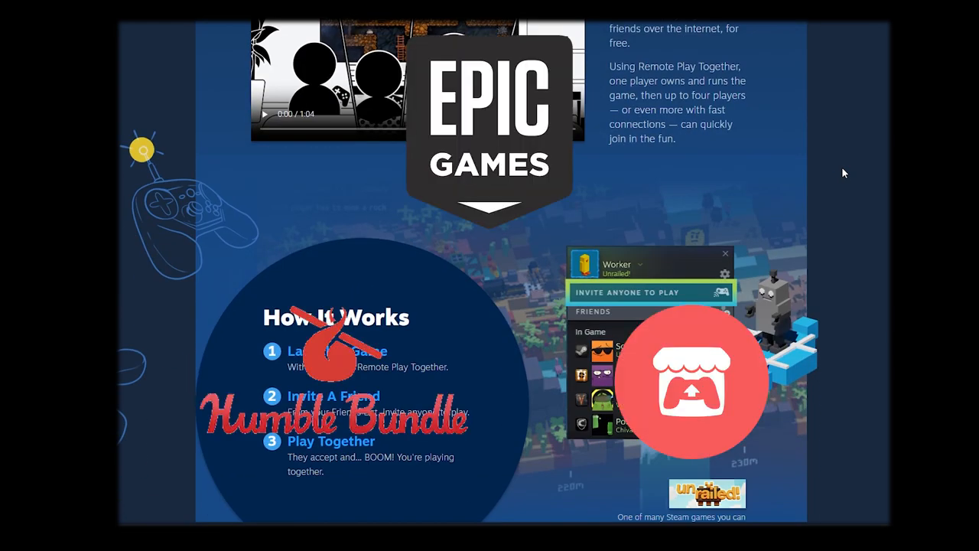
scroll("down", 3)
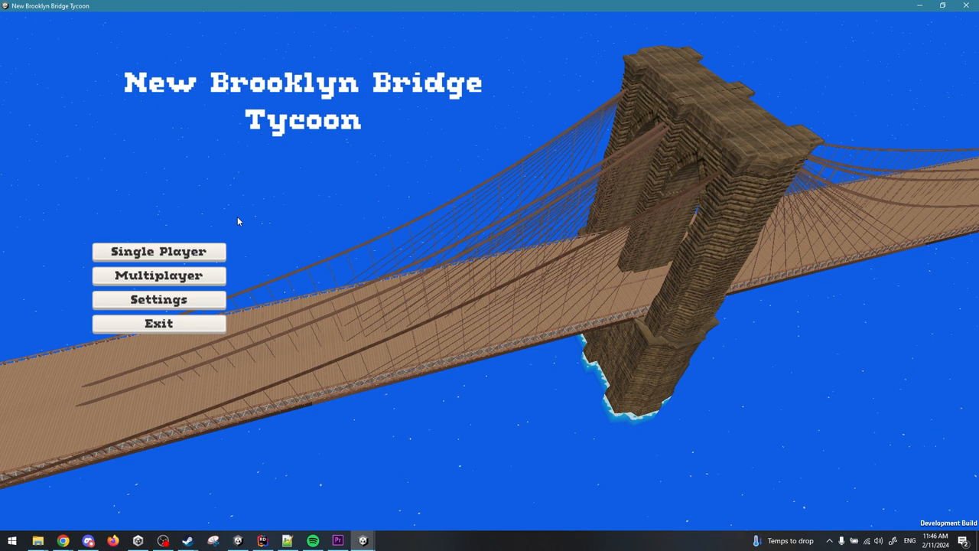
mouse_move(159, 251)
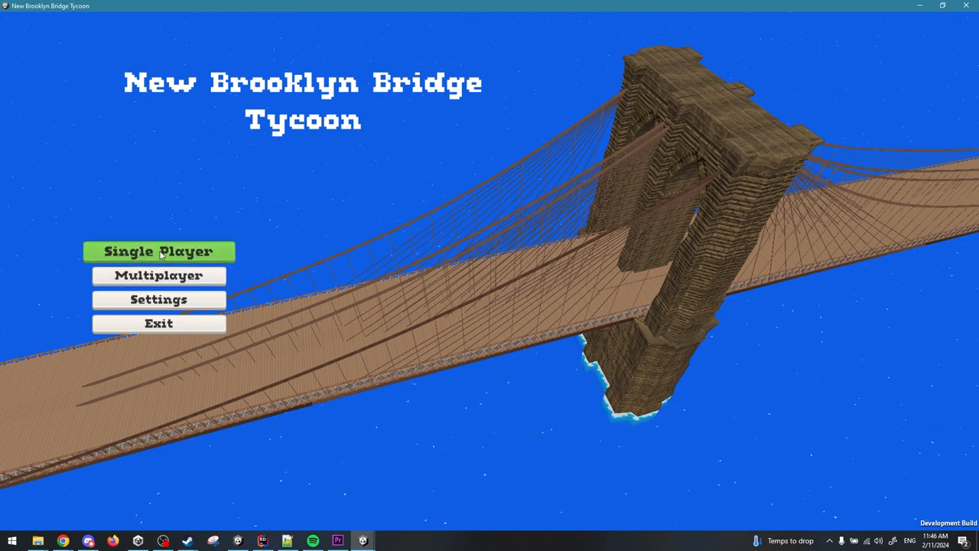
Step: Try a Single Player lobby, close it, then create a Multiplayer lobby showing code 6SWMDB
left_click(159, 251)
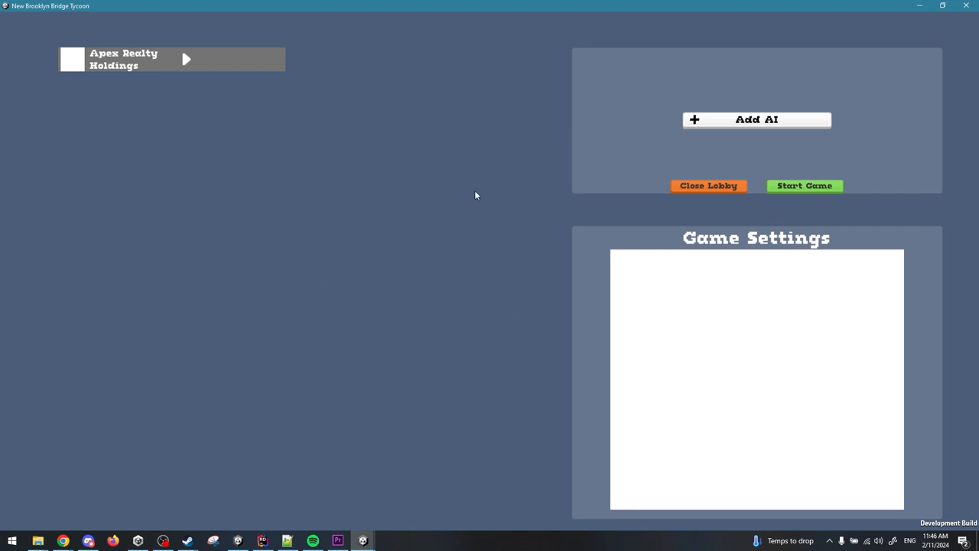
left_click(707, 185)
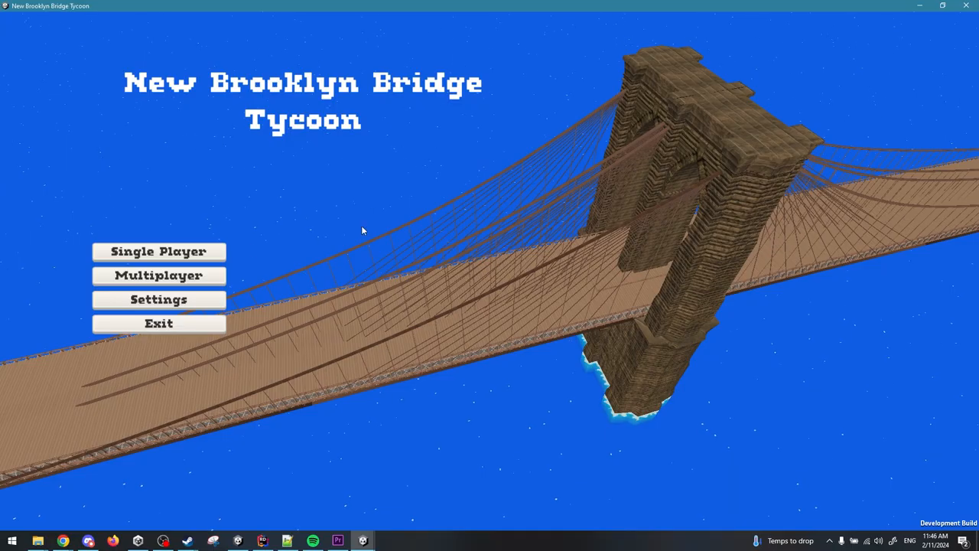
left_click(160, 276)
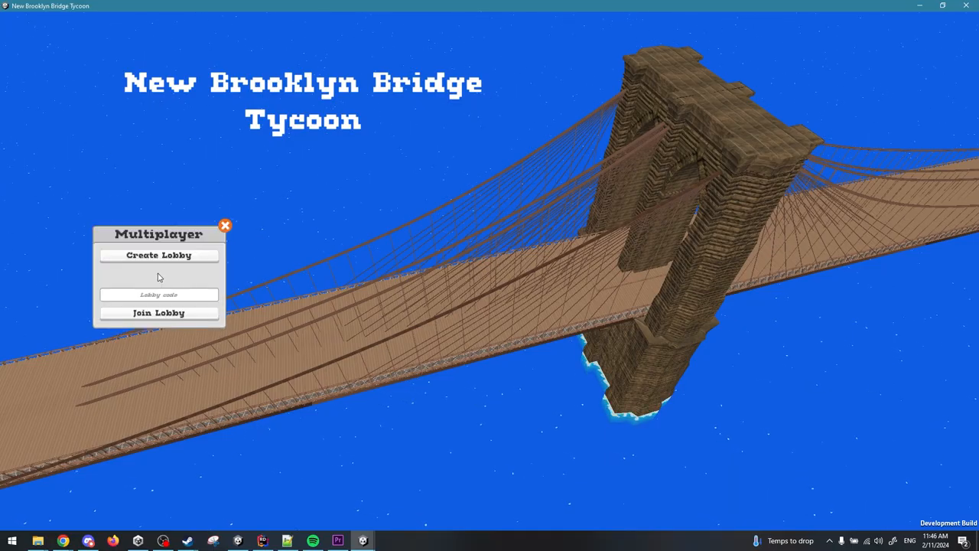
left_click(160, 254)
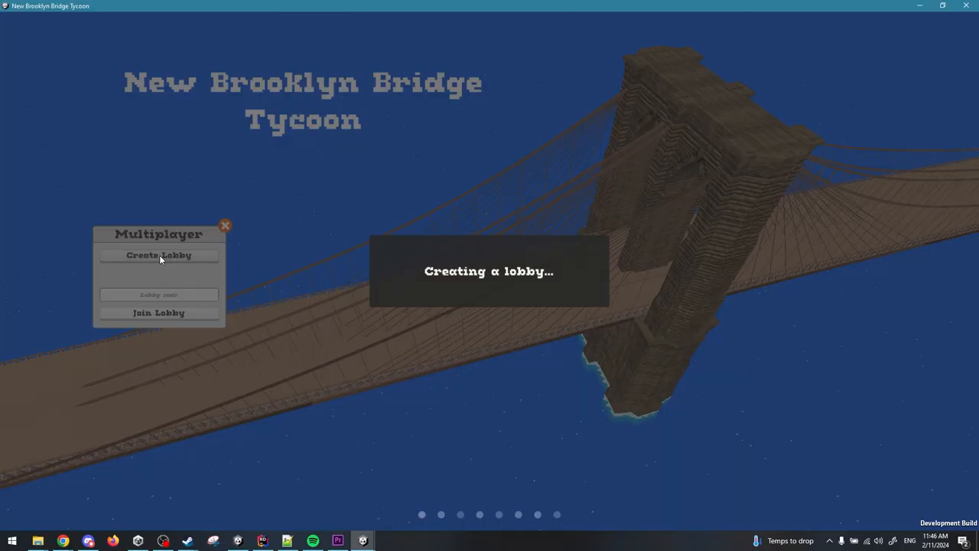
left_click(160, 254)
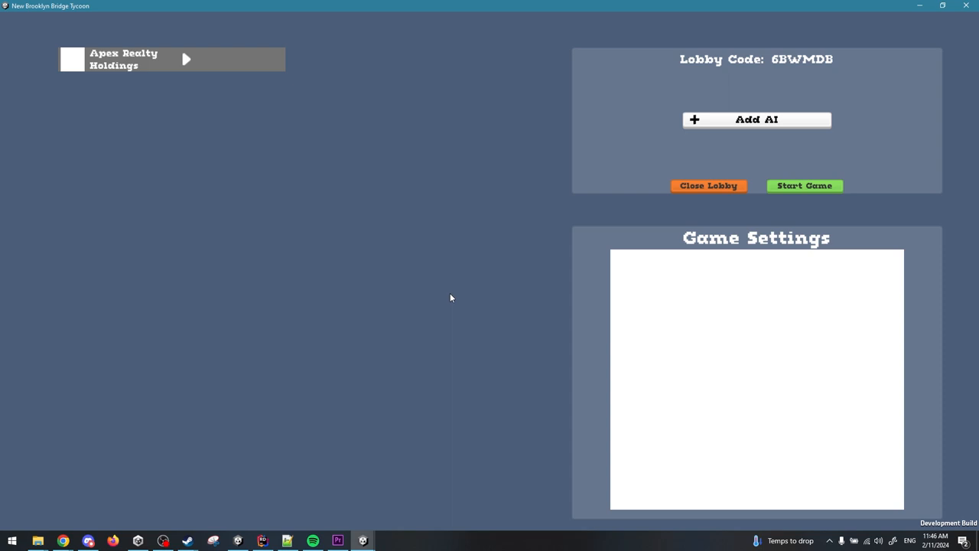
mouse_move(800, 69)
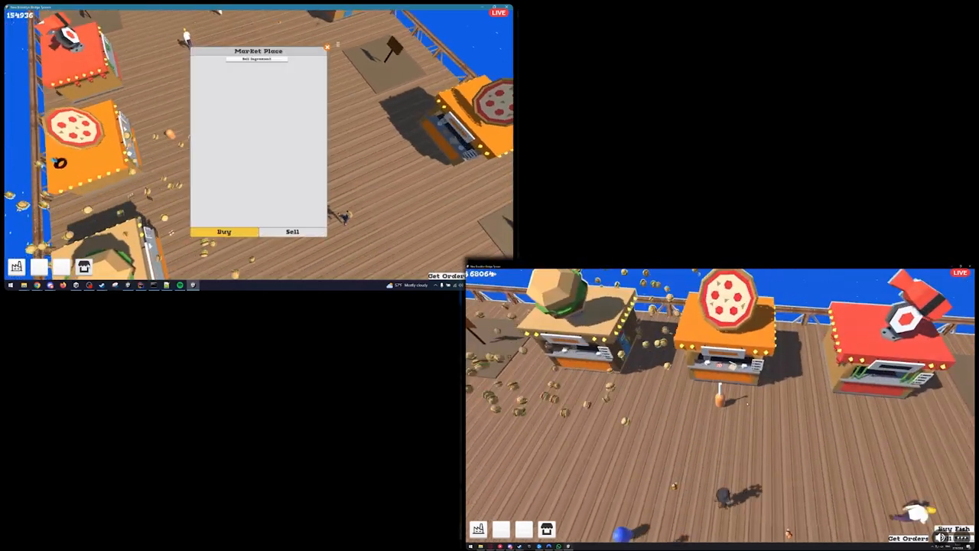
Step: Open the Market Place buy/sell window during the two-window multiplayer session
left_click(292, 231)
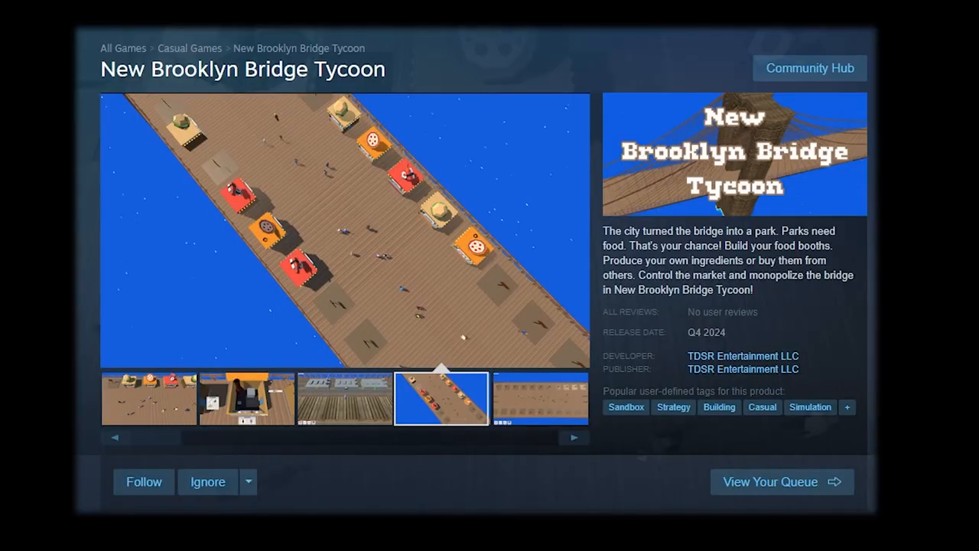
Step: Preview the food booths close-up and empty booth stalls screenshots again
left_click(539, 398)
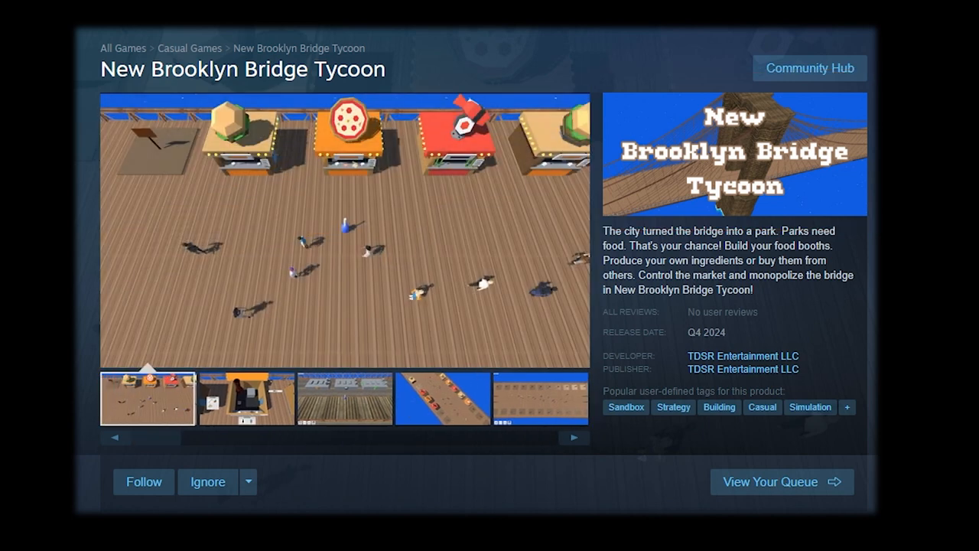
left_click(244, 398)
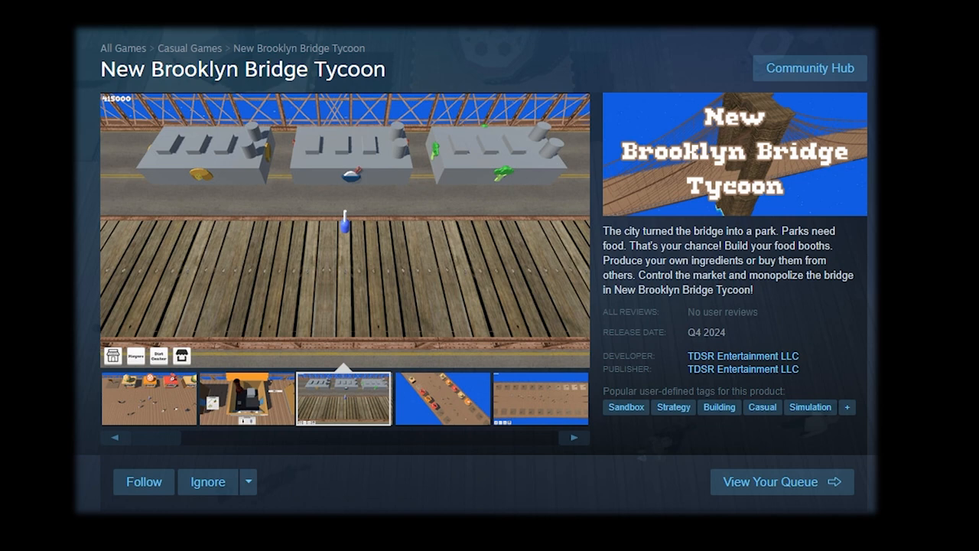
left_click(441, 398)
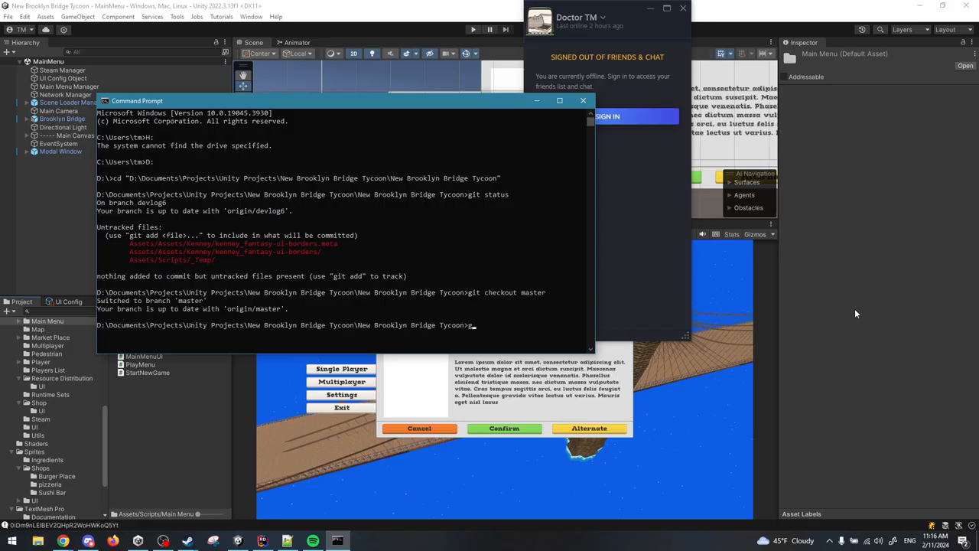
Step: Push master to GitHub with git, then list tags with 'git tag --list'
type("git bra")
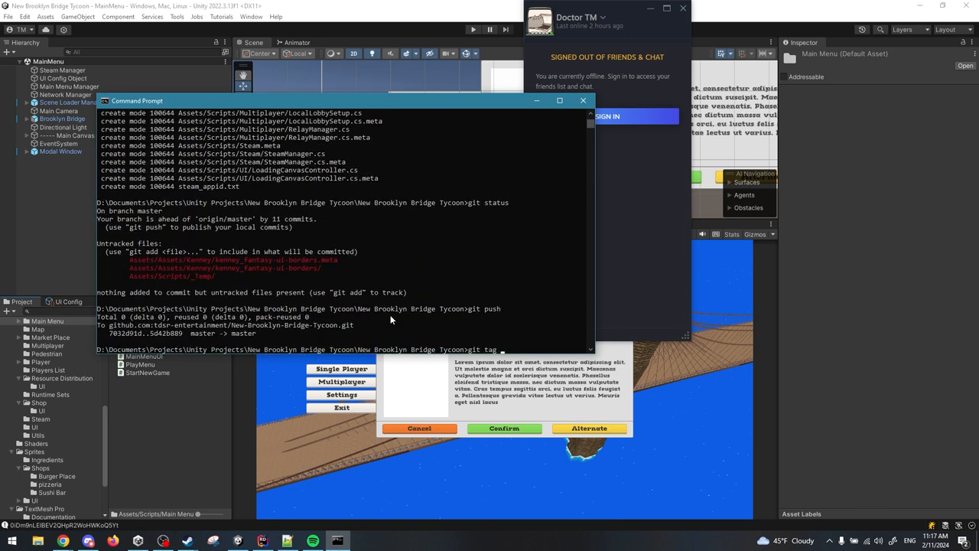
type("git tag --list")
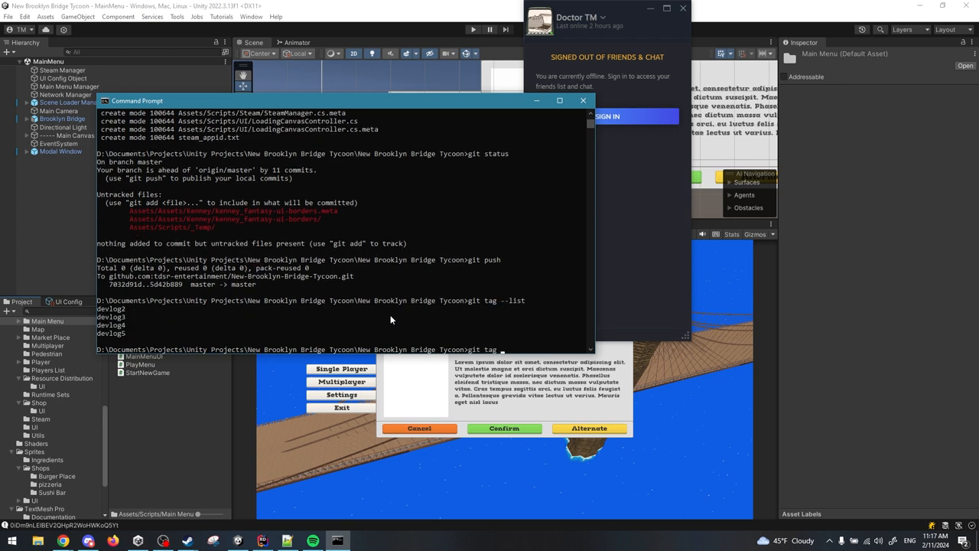